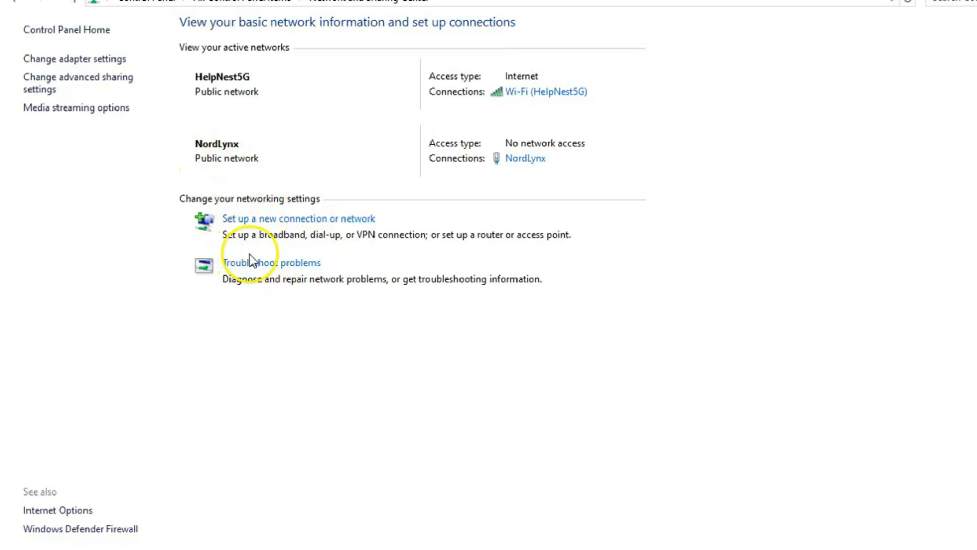
pyautogui.moveTo(85, 68)
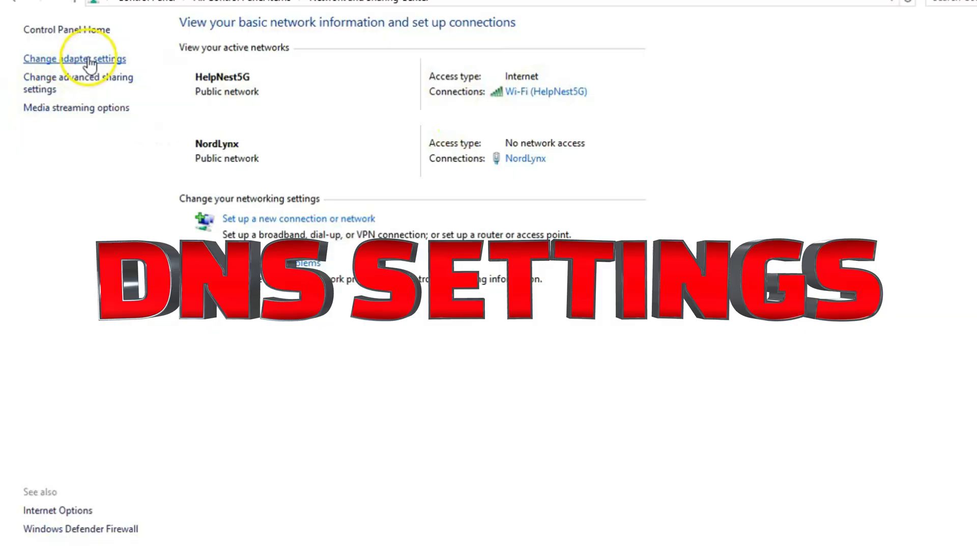
# Show the network adapter connections and bring up the Wi-Fi adapter's status details
pyautogui.click(73, 59)
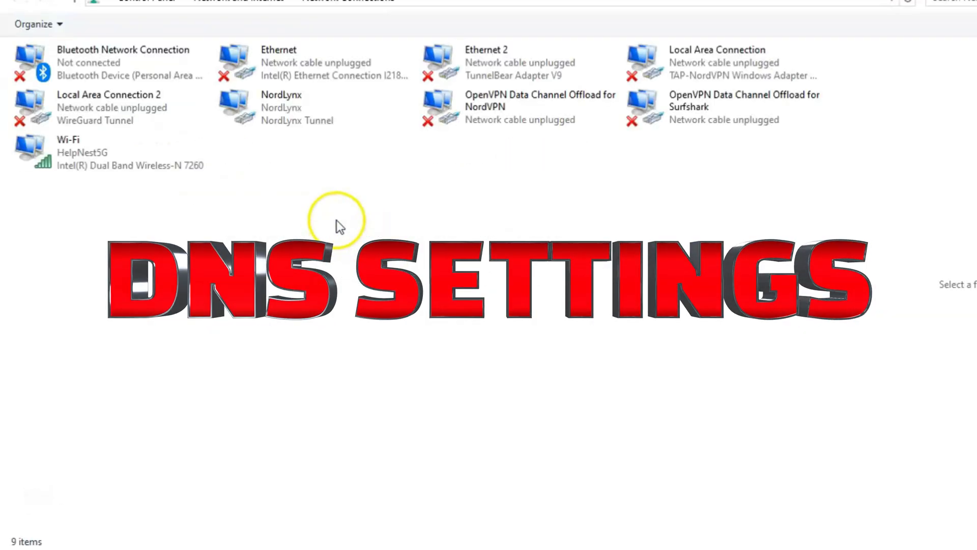
pyautogui.click(94, 152)
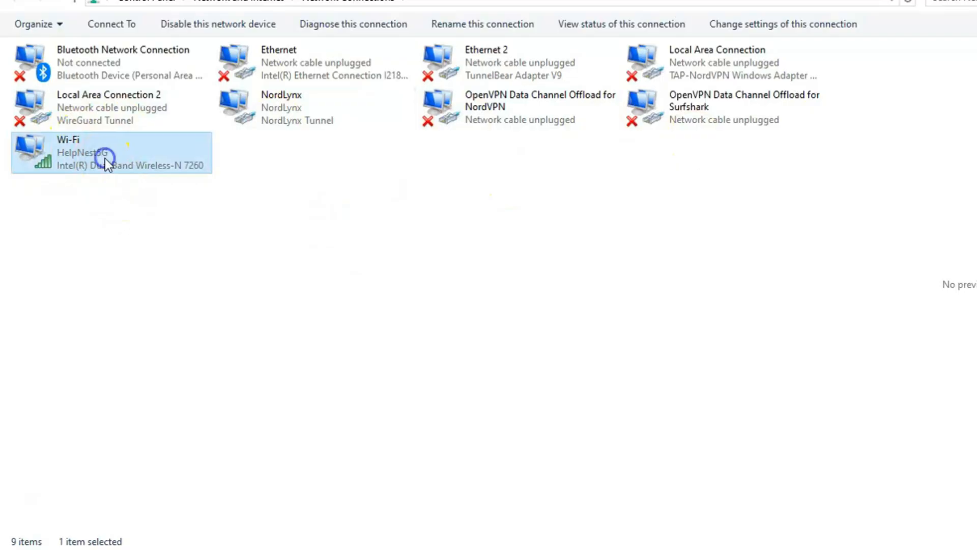
pyautogui.doubleClick(105, 153)
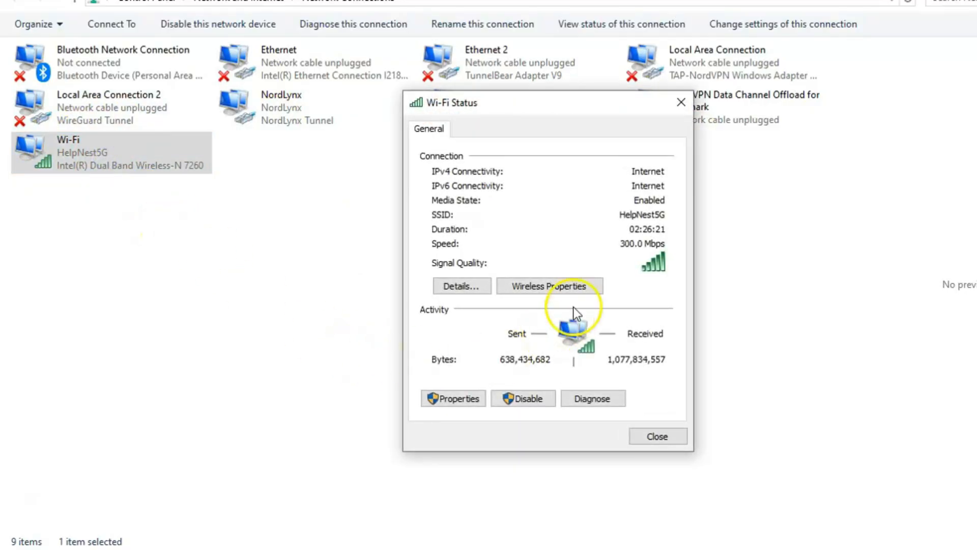
pyautogui.moveTo(493, 367)
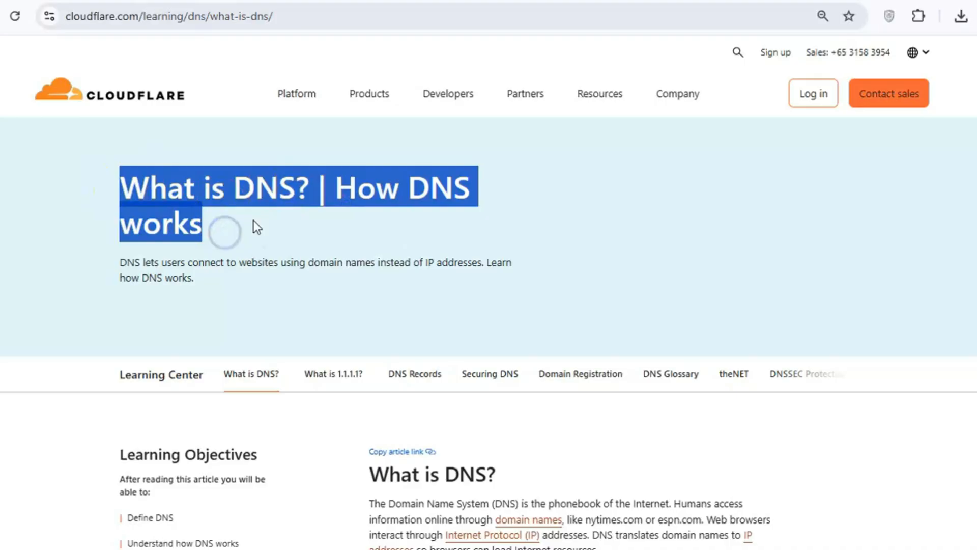
pyautogui.scroll(-3)
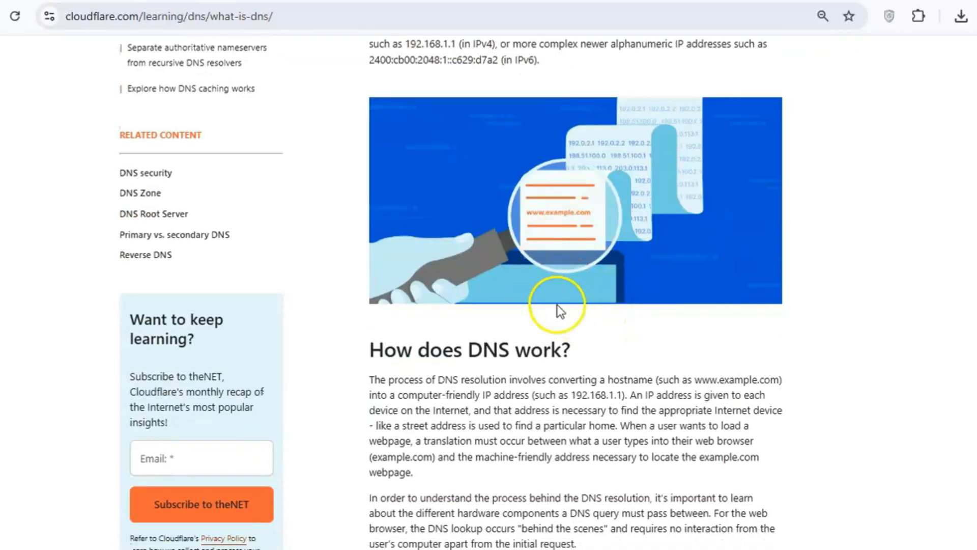
pyautogui.scroll(-3)
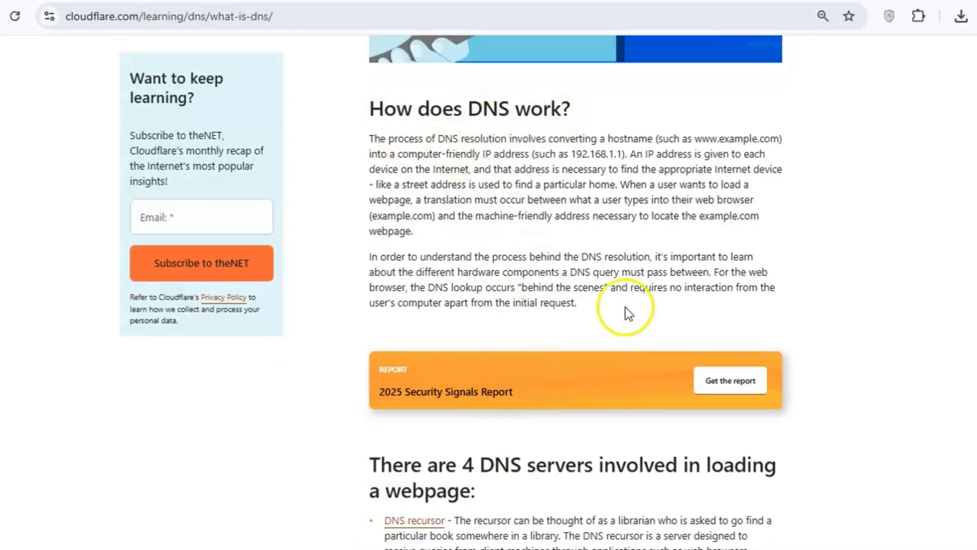
pyautogui.scroll(-3)
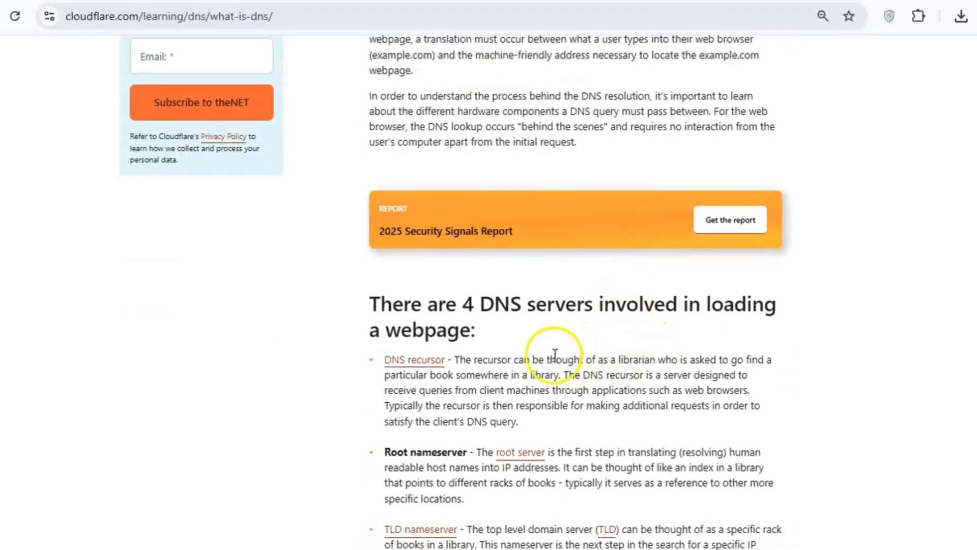
pyautogui.scroll(-3)
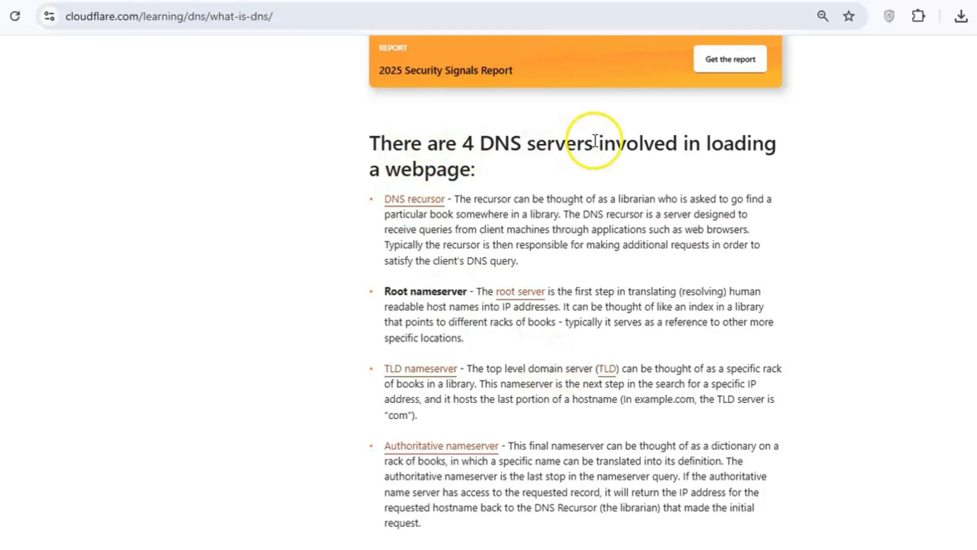
pyautogui.moveTo(428, 305)
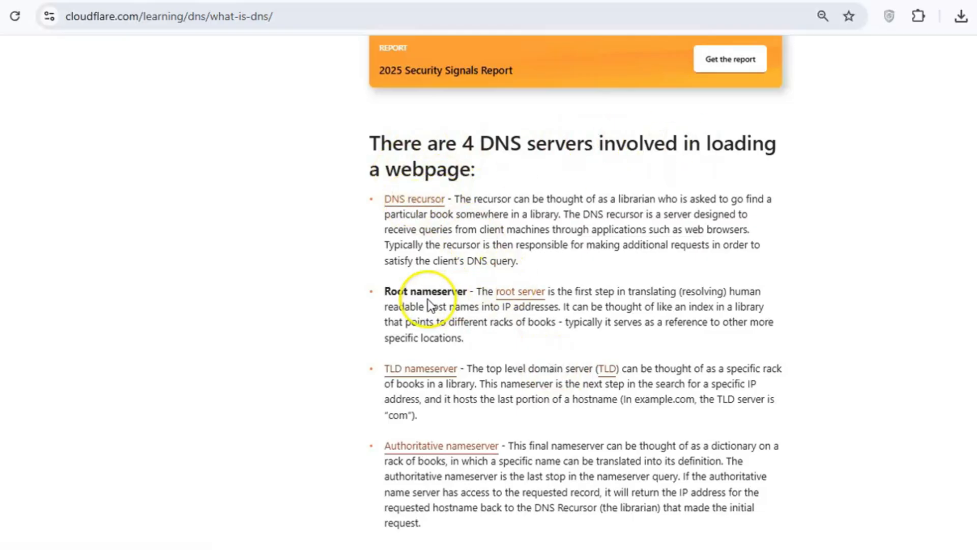
pyautogui.scroll(-3)
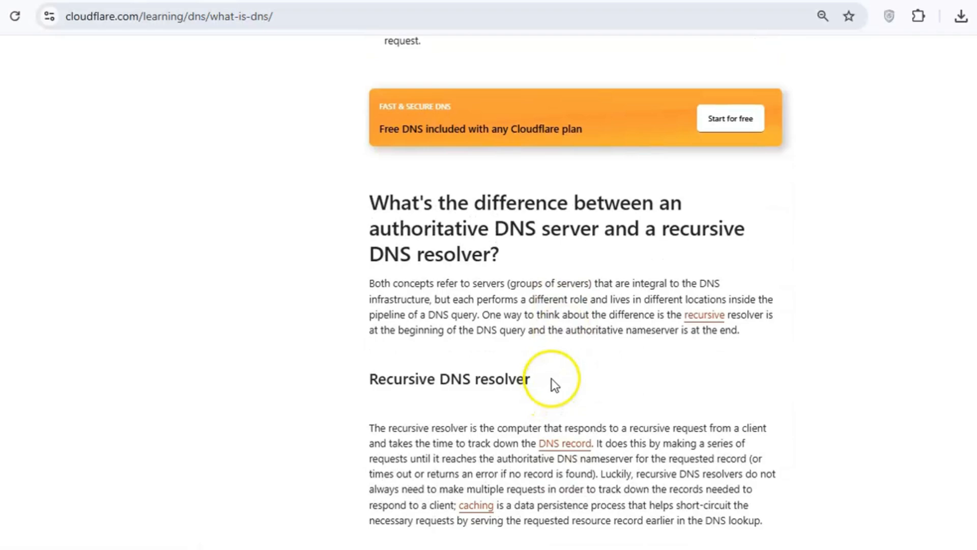
pyautogui.scroll(-3)
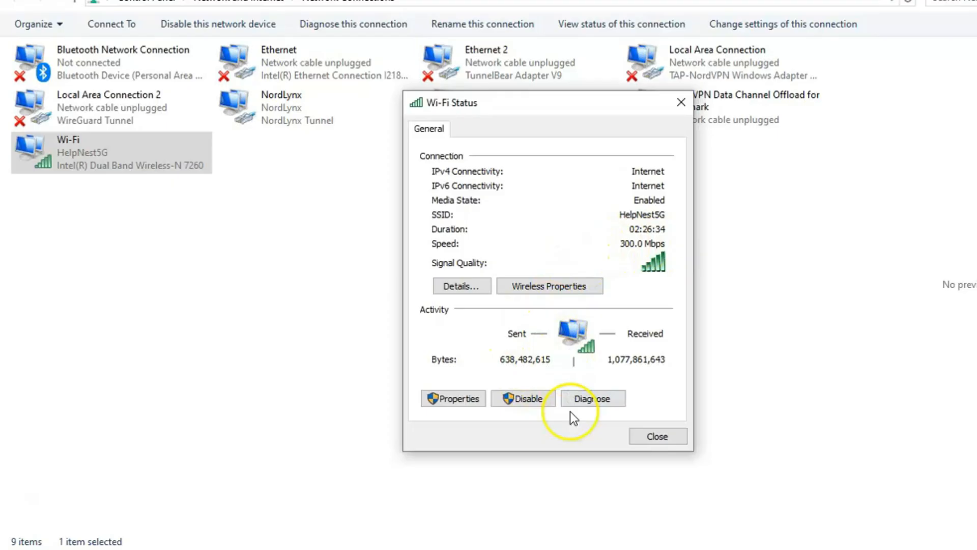
pyautogui.moveTo(454, 398)
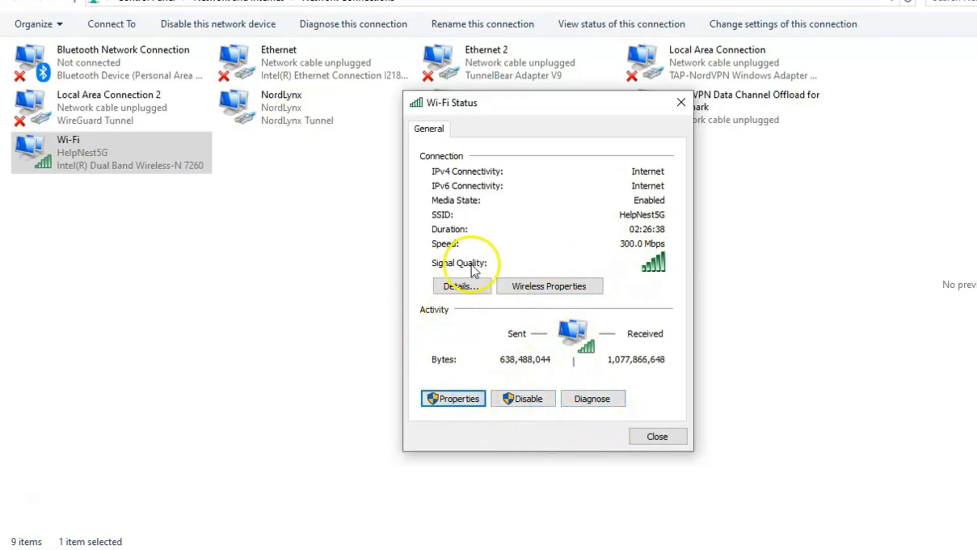
pyautogui.click(453, 397)
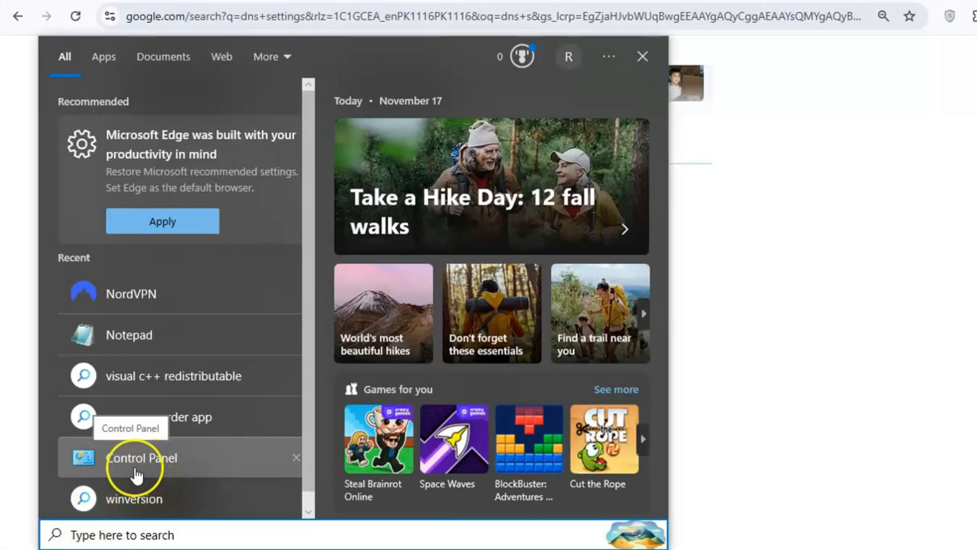
# Reach Network Connections via Control Panel icons view and Network and Sharing Center
pyautogui.click(141, 457)
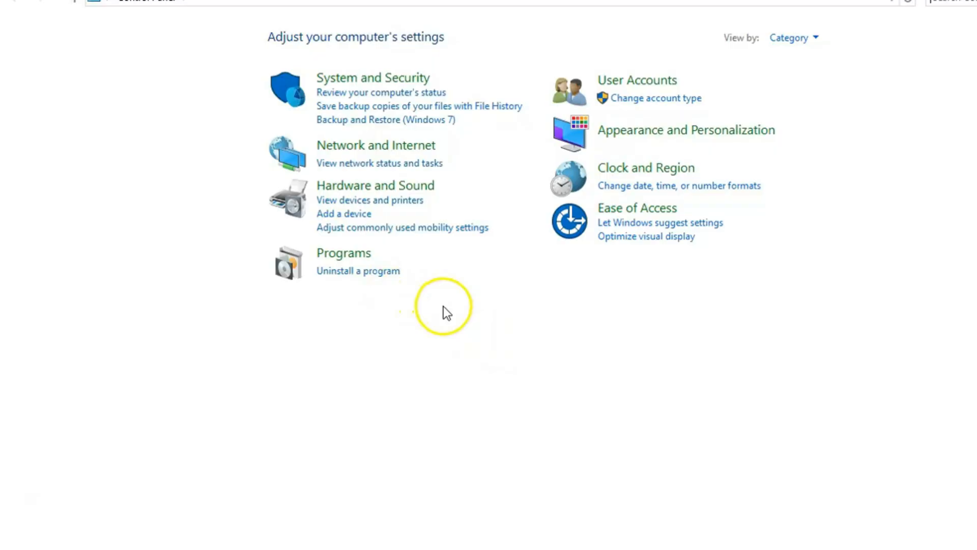
pyautogui.click(793, 38)
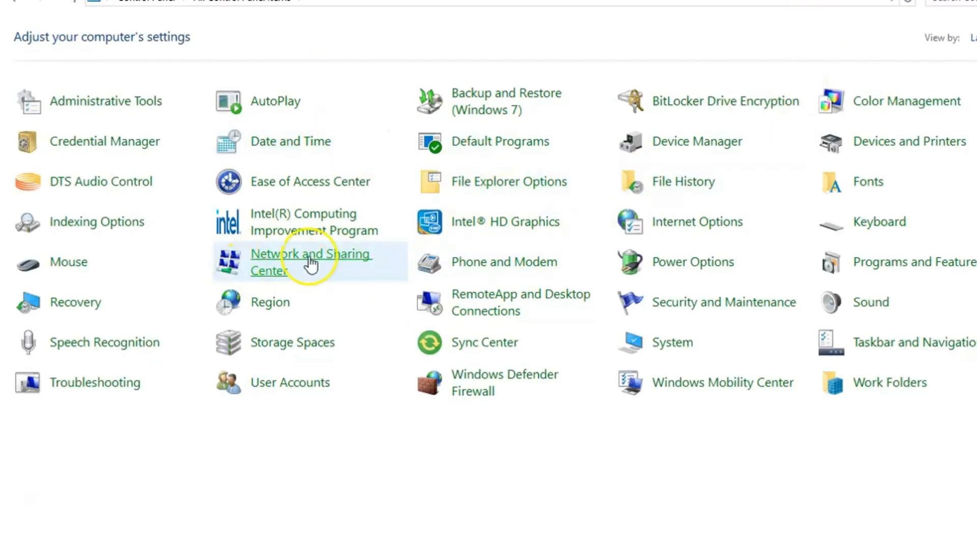
pyautogui.click(309, 260)
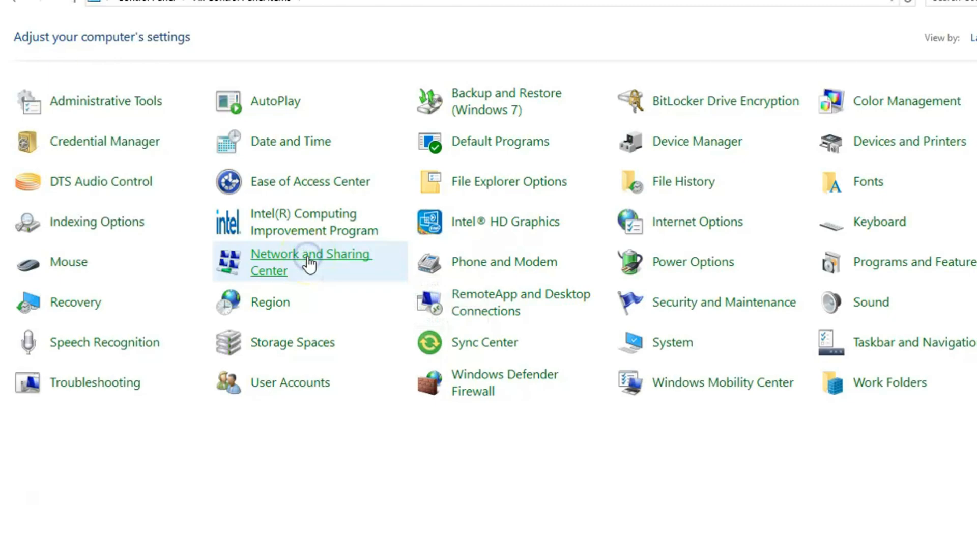
pyautogui.click(309, 261)
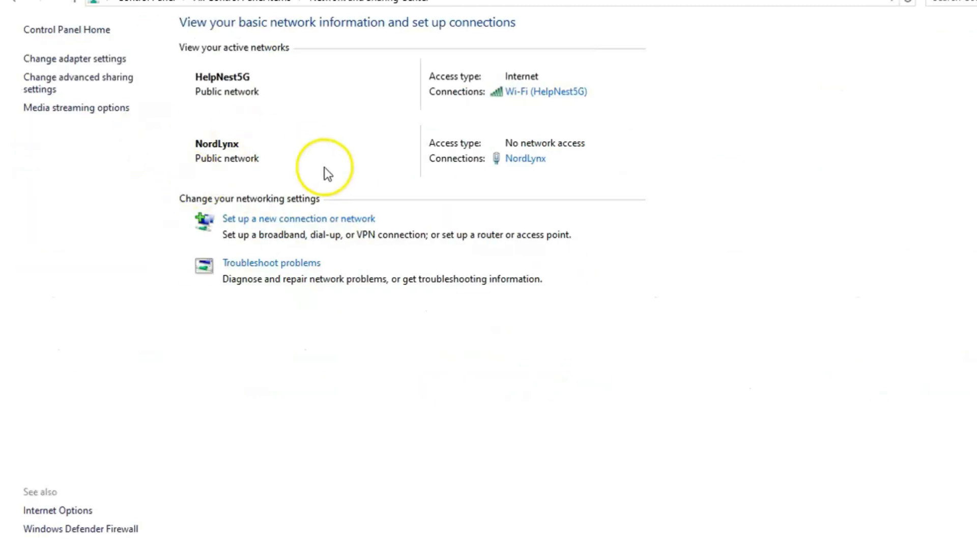
pyautogui.moveTo(159, 210)
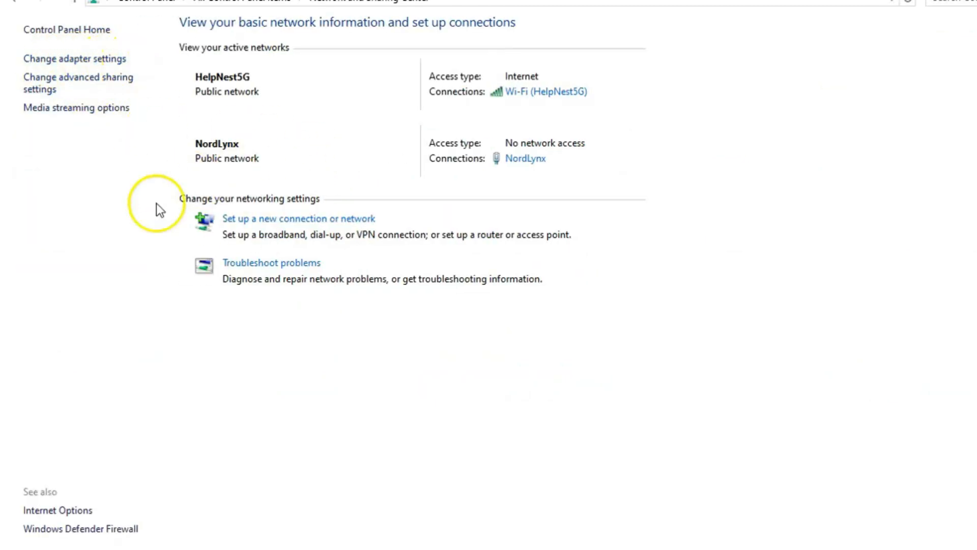
pyautogui.click(75, 58)
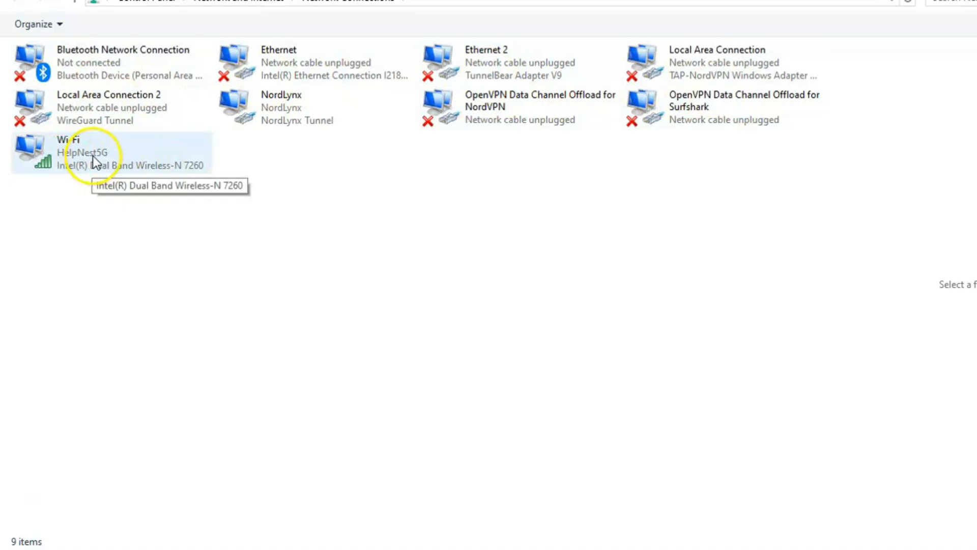
# Bring up the Wi-Fi adapter's properties and its Internet Protocol Version 4 settings
pyautogui.rightClick(81, 152)
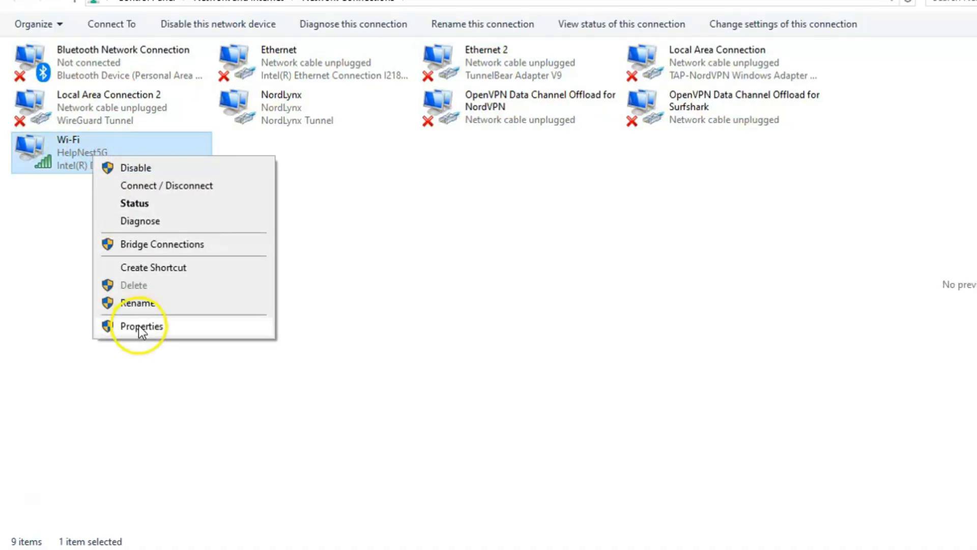
pyautogui.click(141, 325)
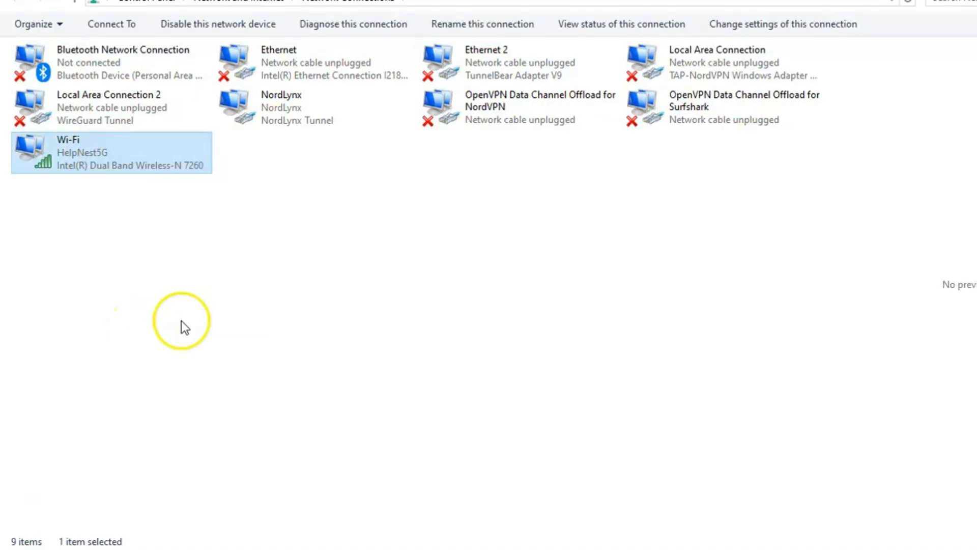
pyautogui.doubleClick(111, 152)
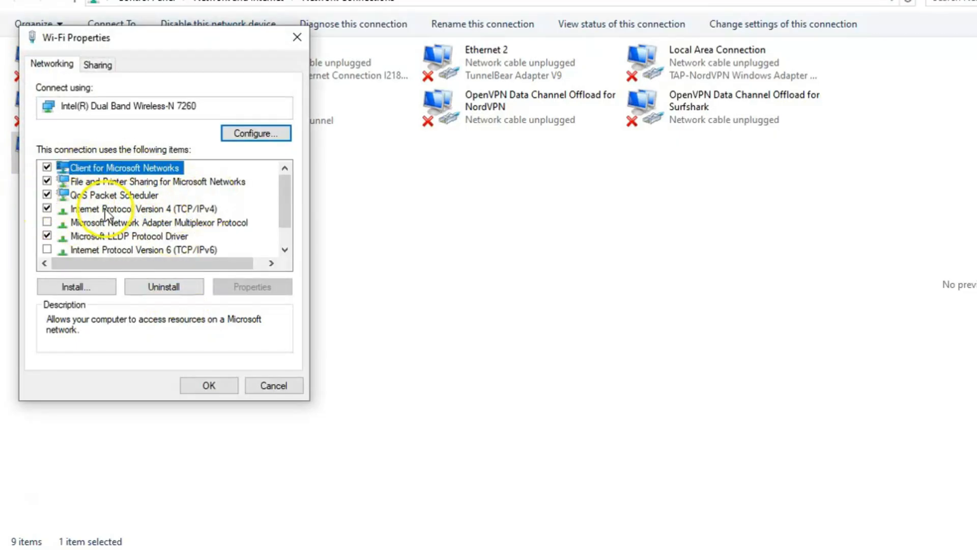
pyautogui.click(144, 209)
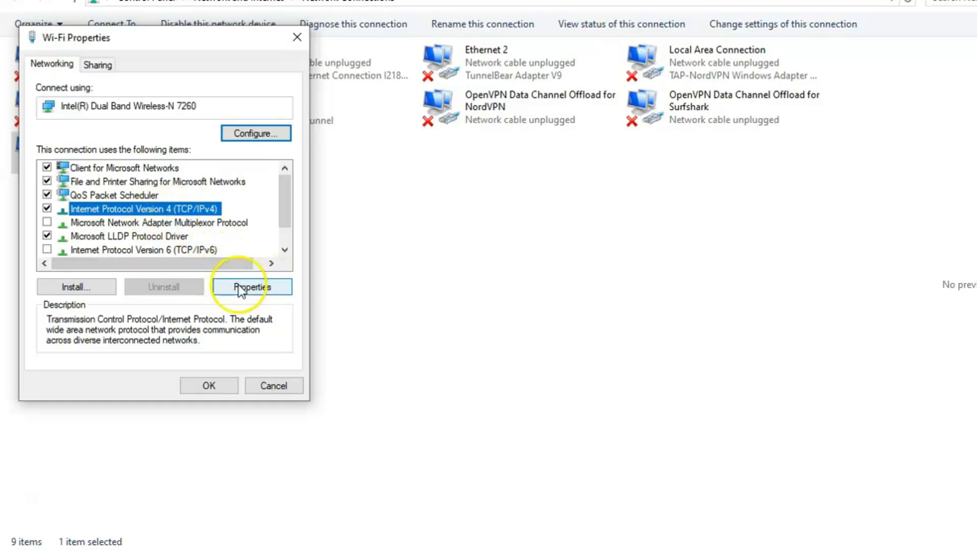
pyautogui.click(252, 287)
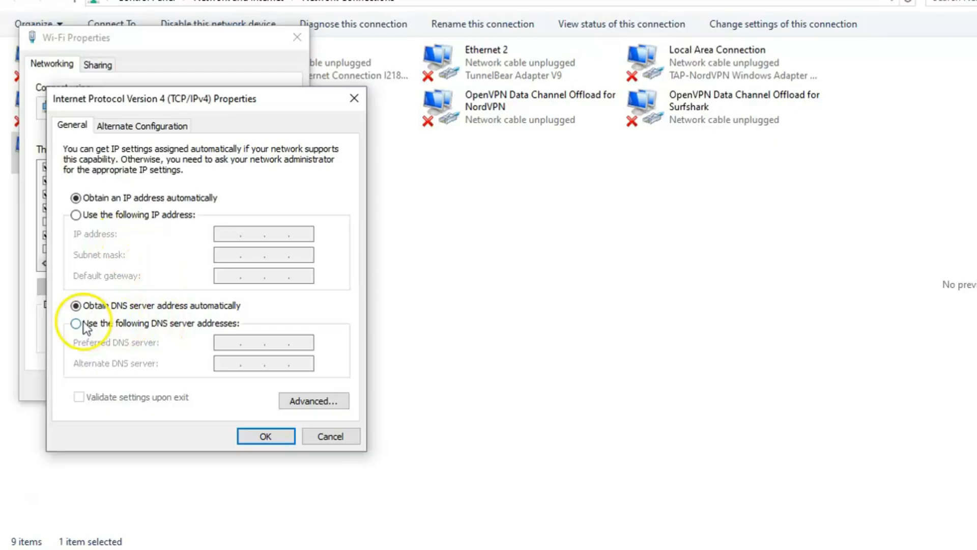
pyautogui.moveTo(231, 329)
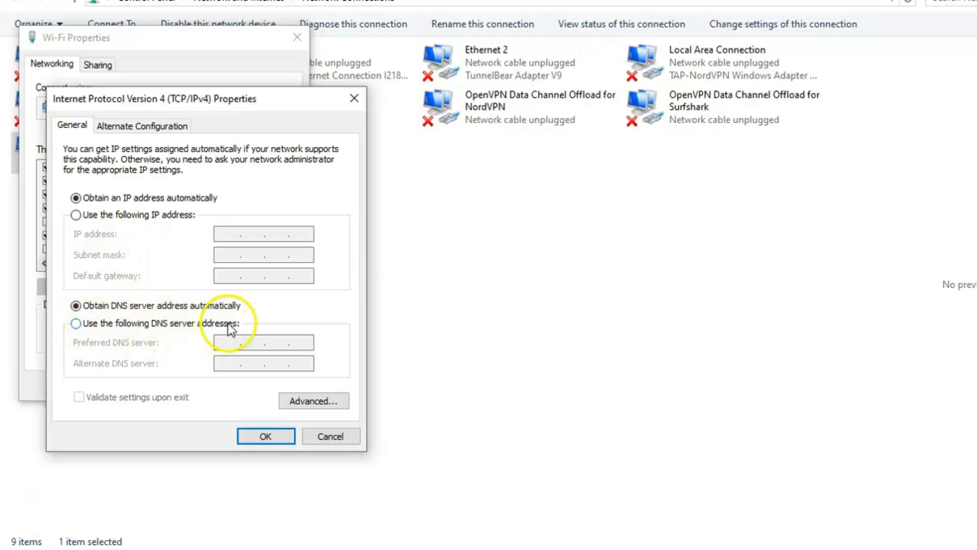
# Set IPv4 DNS servers manually to 1.1.1.1 preferred and 1.0.0.1 alternate, and confirm
pyautogui.click(74, 322)
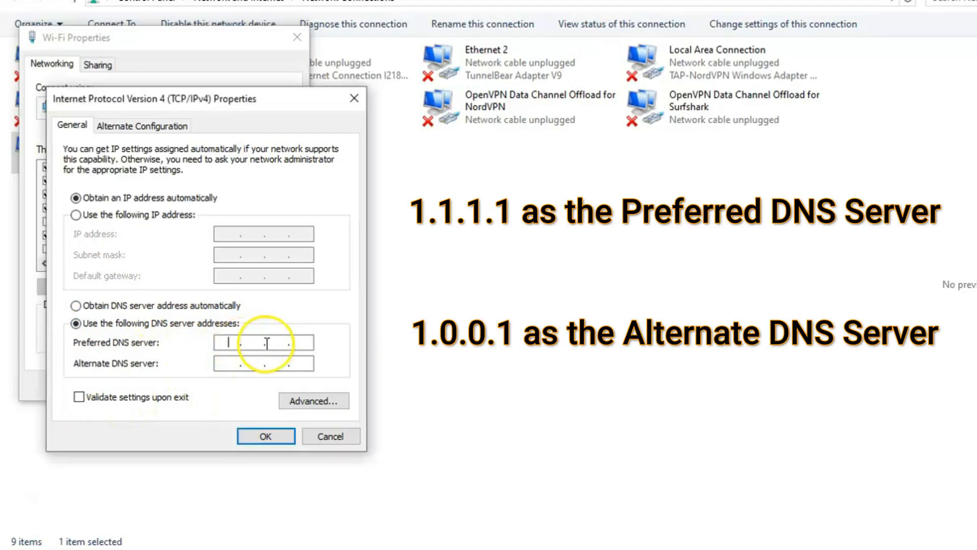
pyautogui.write('1.1.1.1')
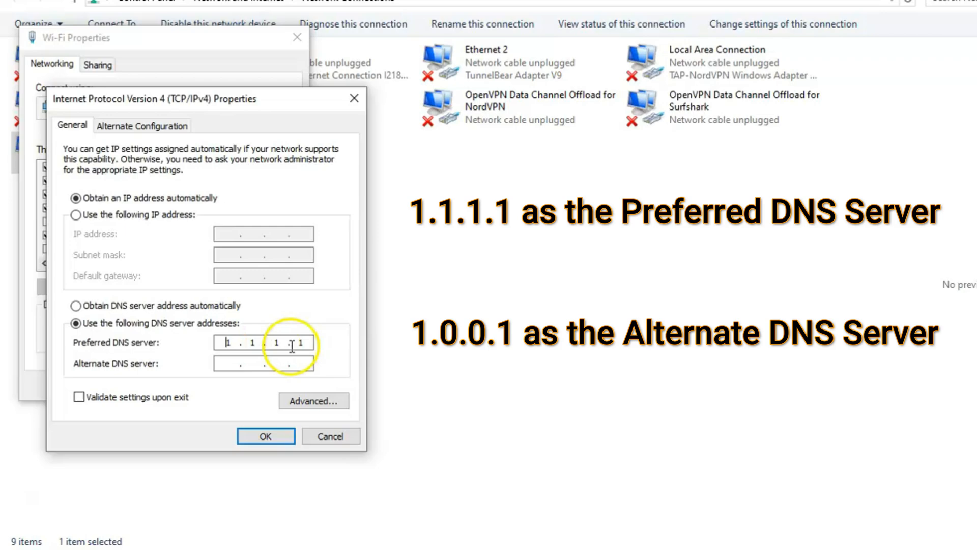
pyautogui.write('1.0.0.1')
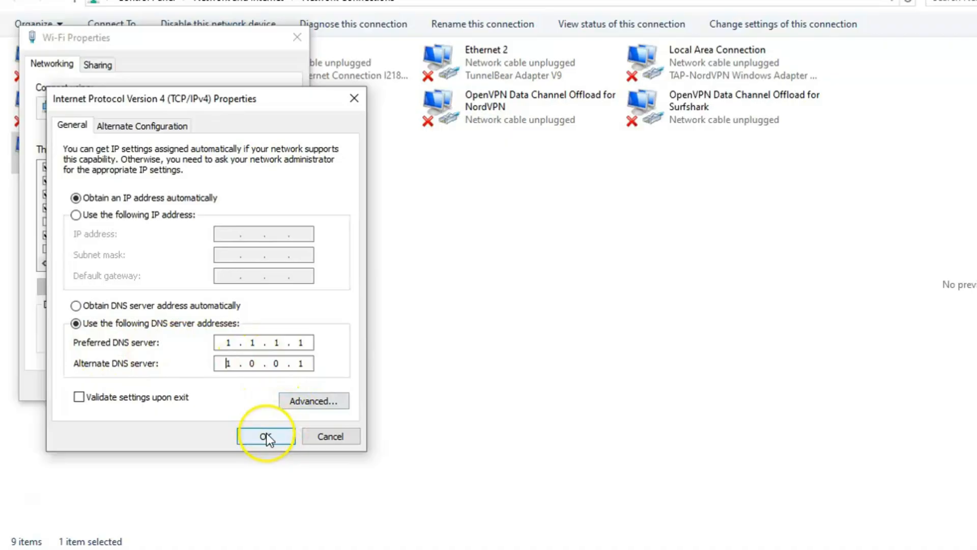
pyautogui.click(266, 435)
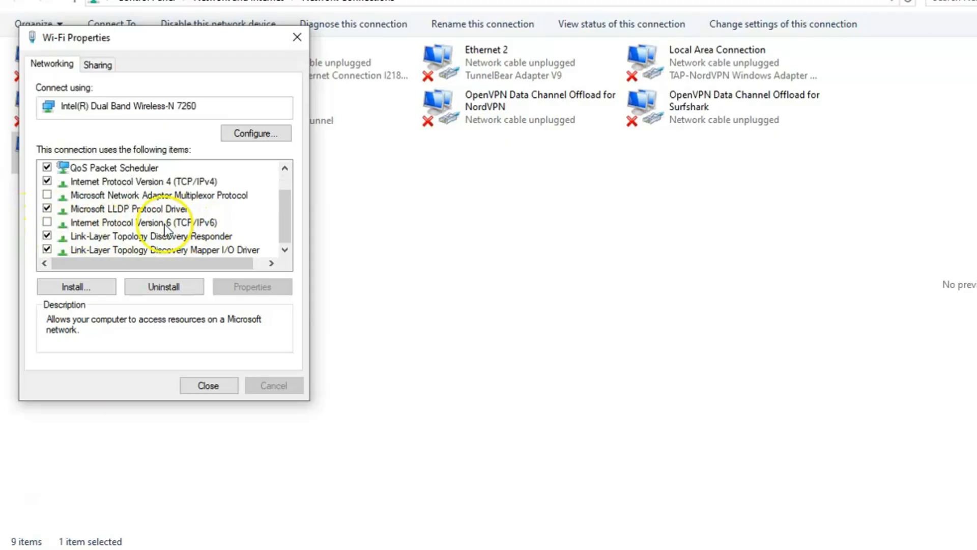
# Enable IPv6 and set its DNS servers to 2606:4700:4700::1111 and 2606:4700:4700::1001, confirmed
pyautogui.click(146, 223)
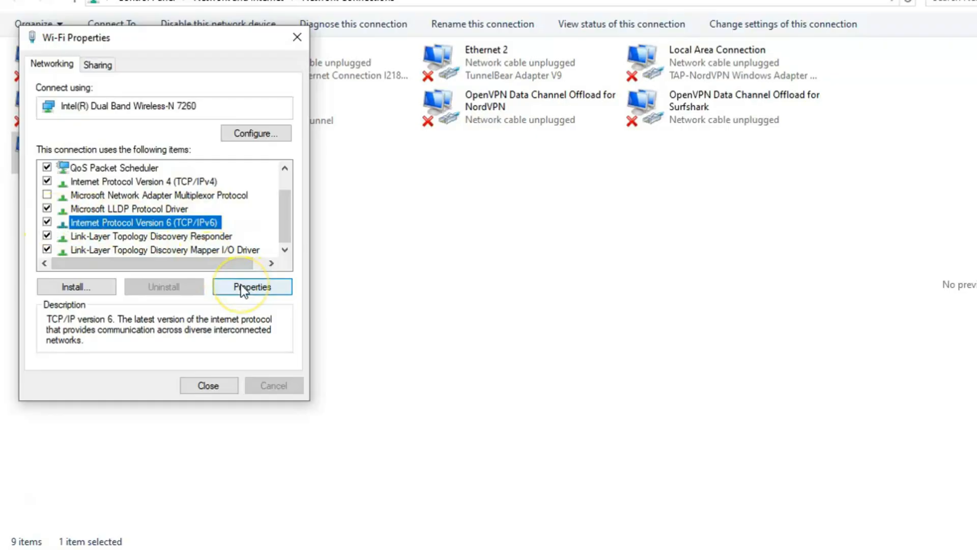
pyautogui.click(253, 287)
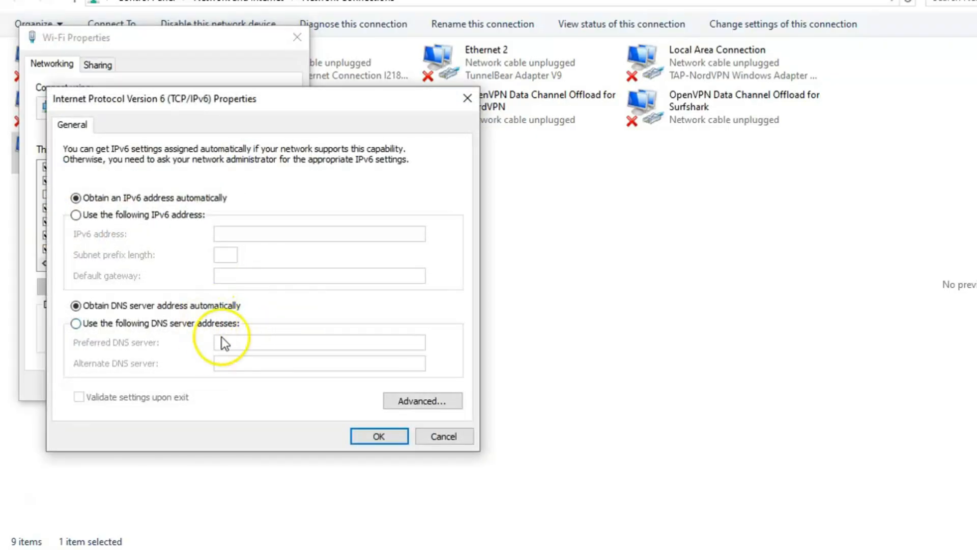
pyautogui.click(75, 322)
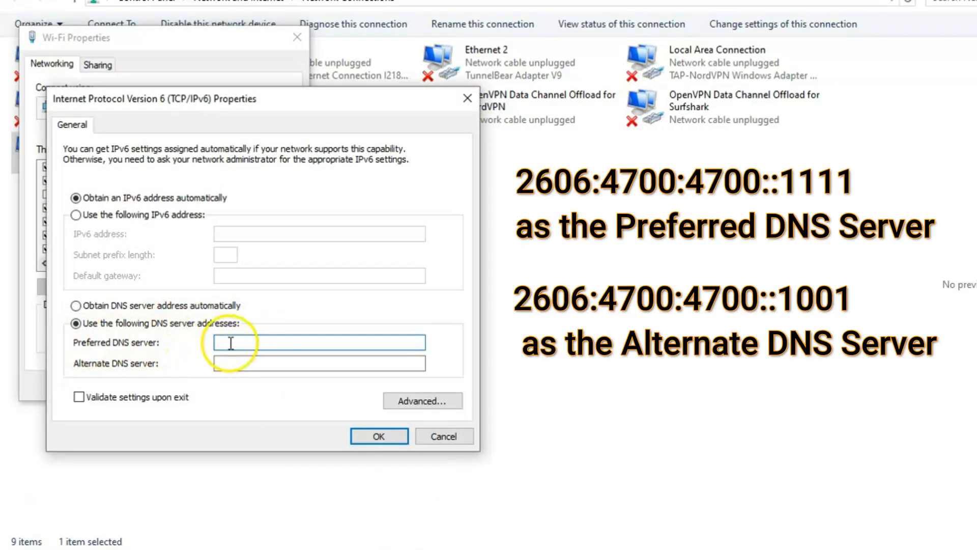
pyautogui.write('2606:4700:4700::1111')
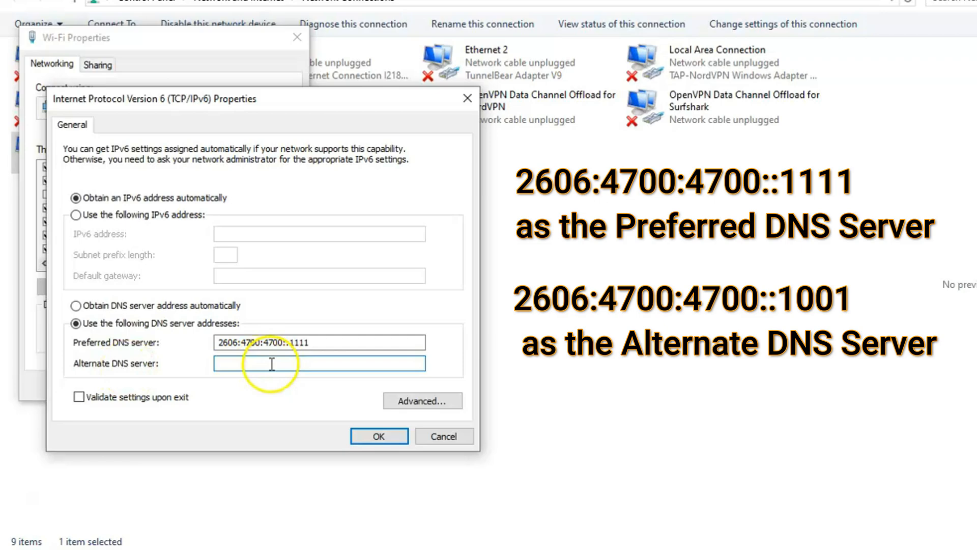
pyautogui.write('2606:4700:4700::1001')
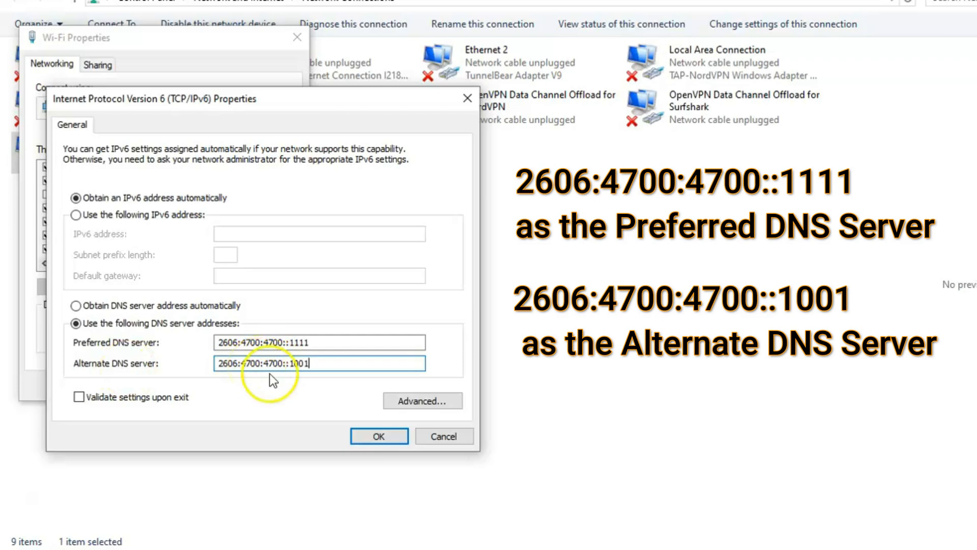
pyautogui.moveTo(314, 390)
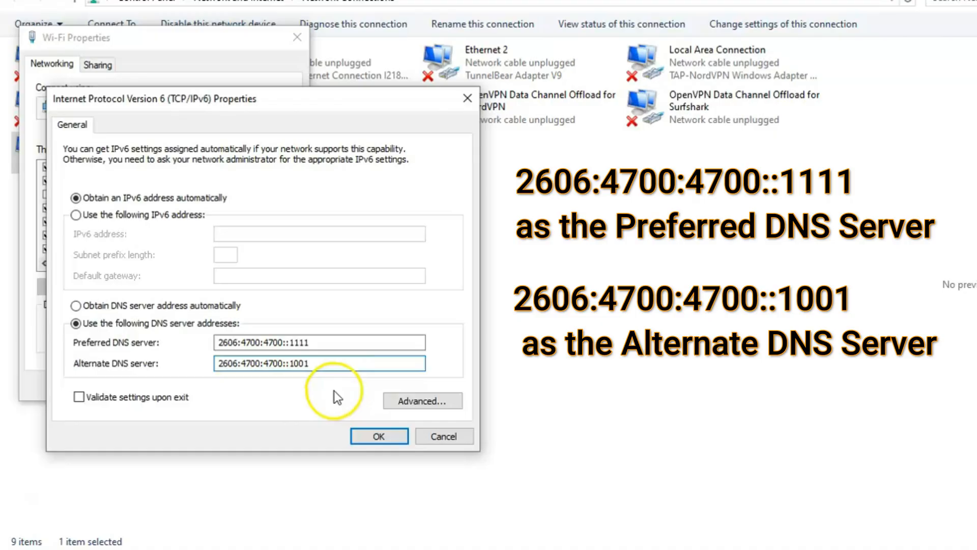
pyautogui.click(378, 436)
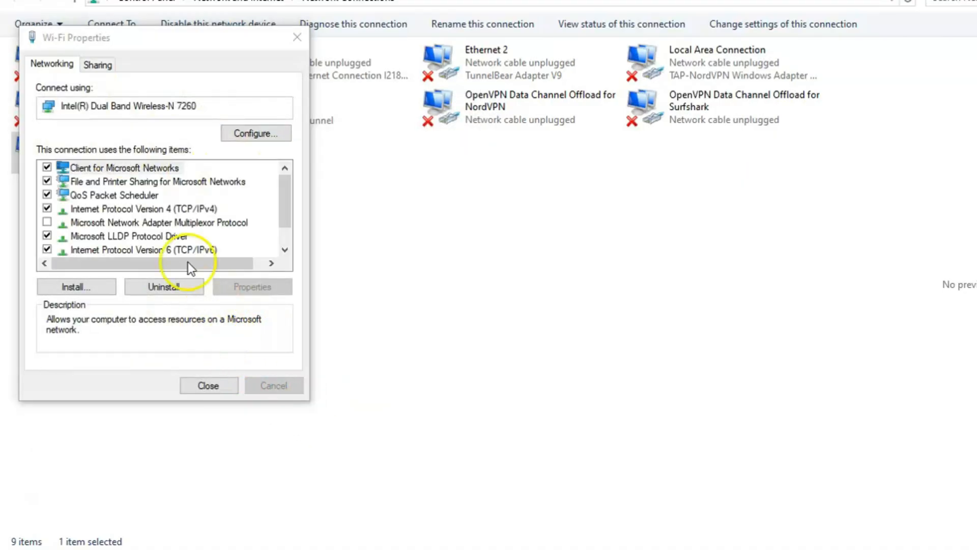
# Review the IPv4 and IPv6 entries, then close the Wi-Fi Properties dialog
pyautogui.scroll(-3)
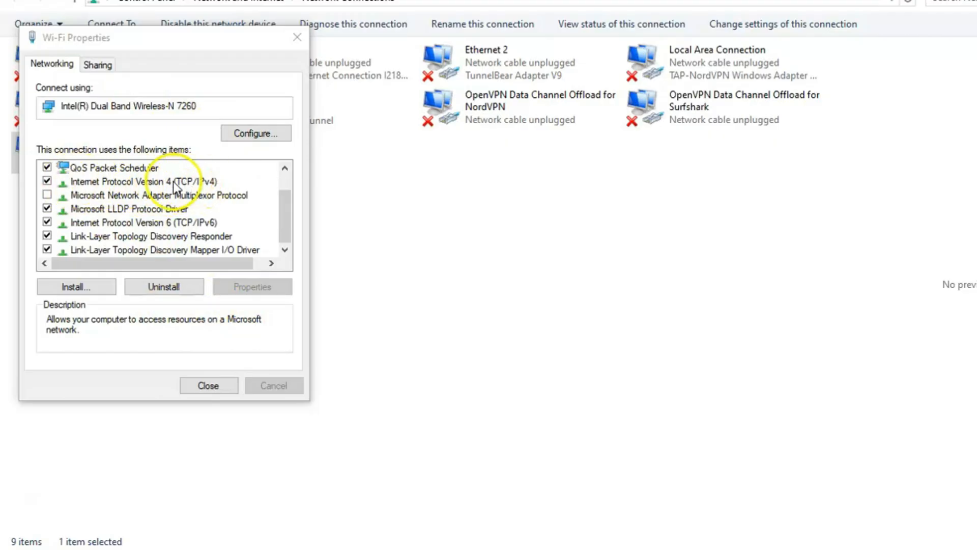
pyautogui.click(143, 181)
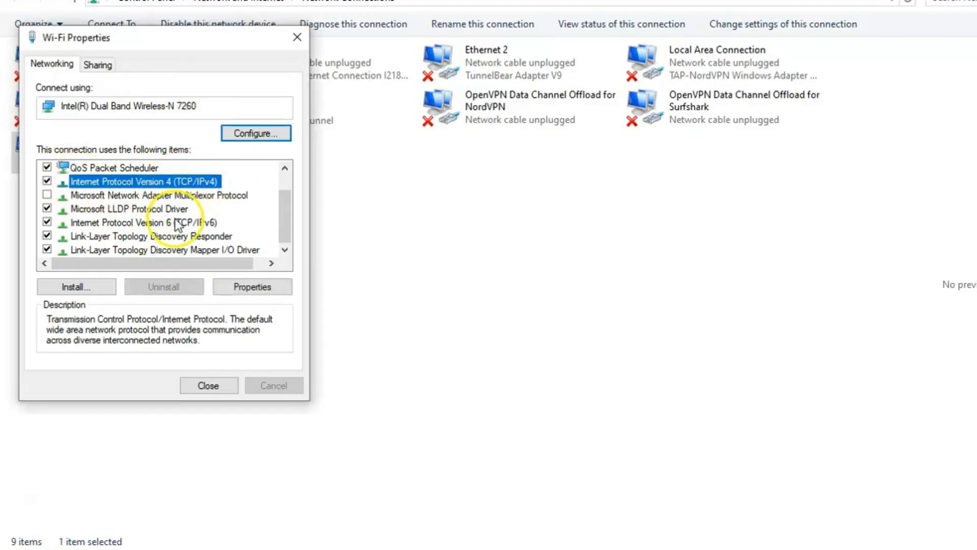
pyautogui.click(144, 222)
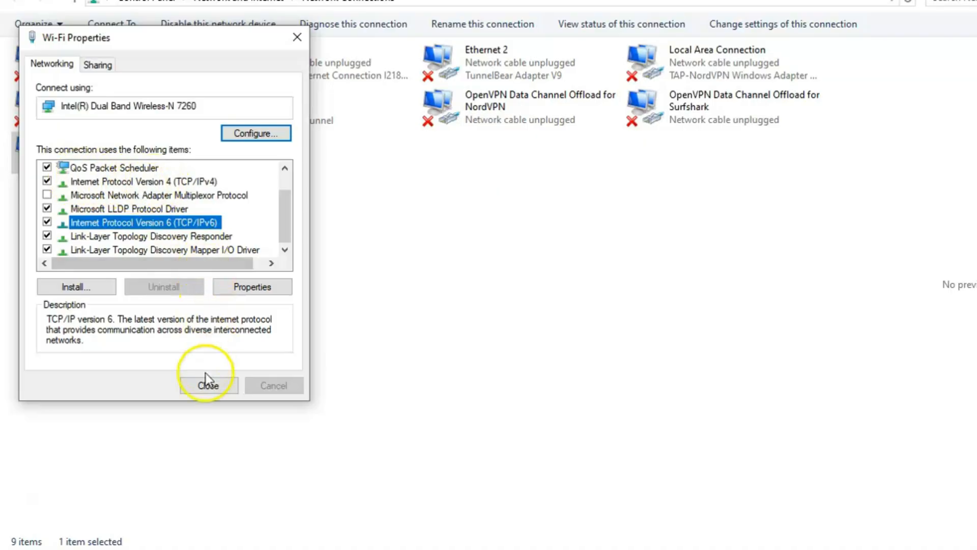
pyautogui.click(209, 385)
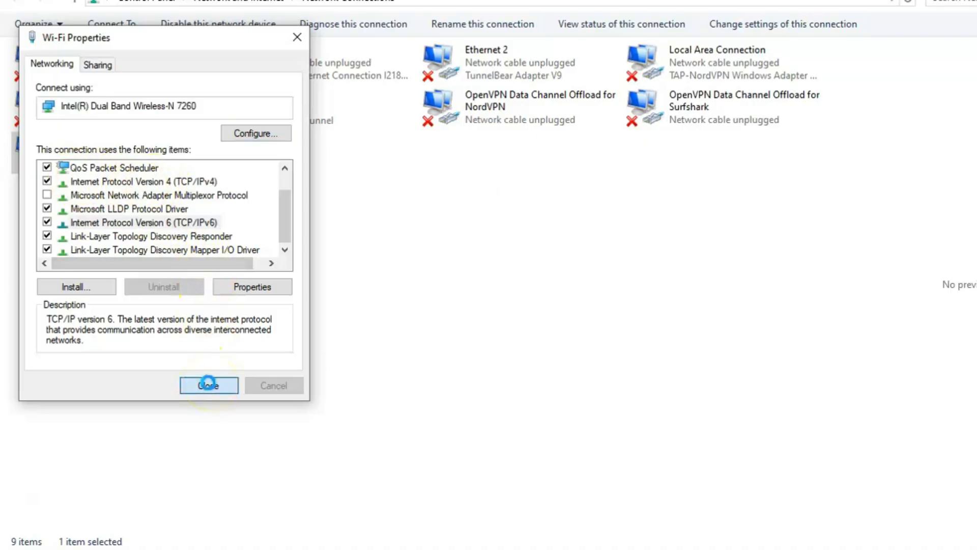
pyautogui.click(208, 385)
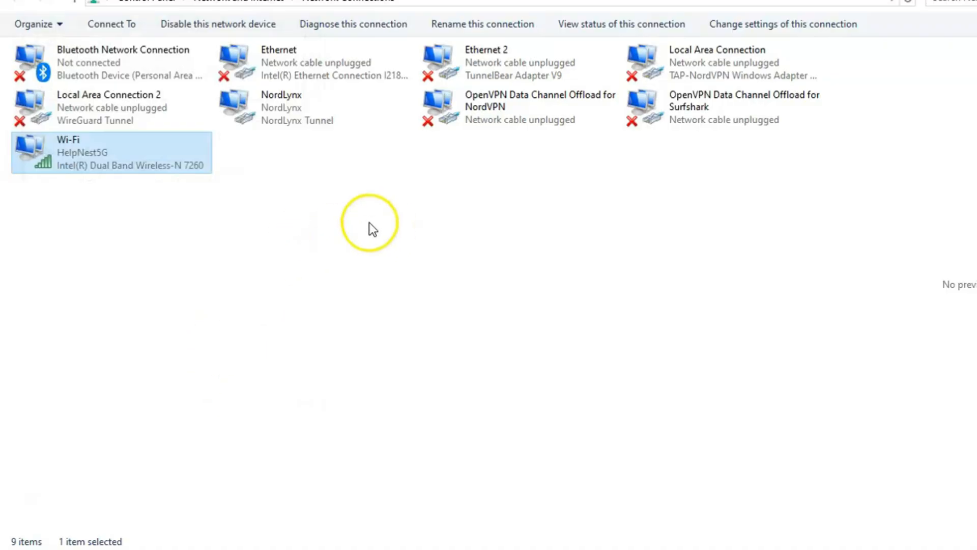
pyautogui.moveTo(99, 158)
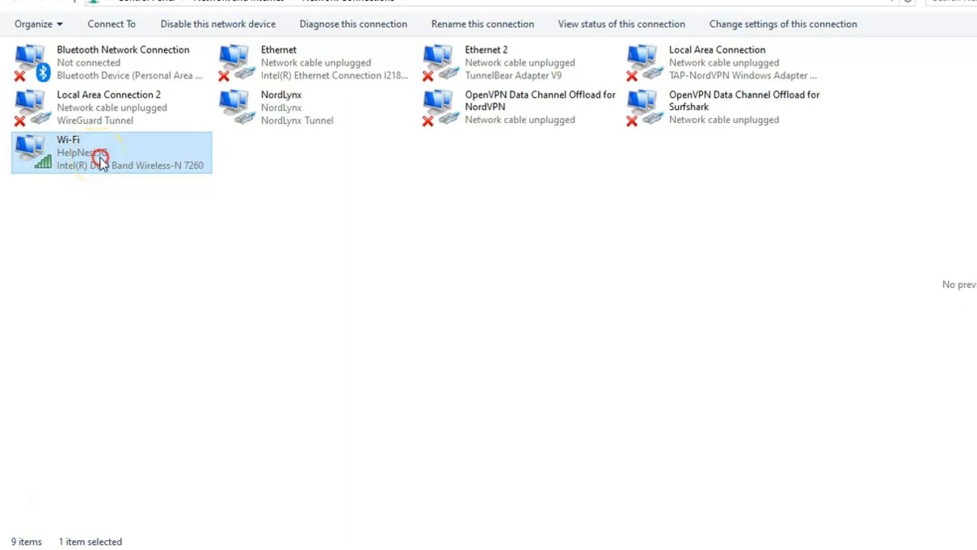
pyautogui.moveTo(145, 331)
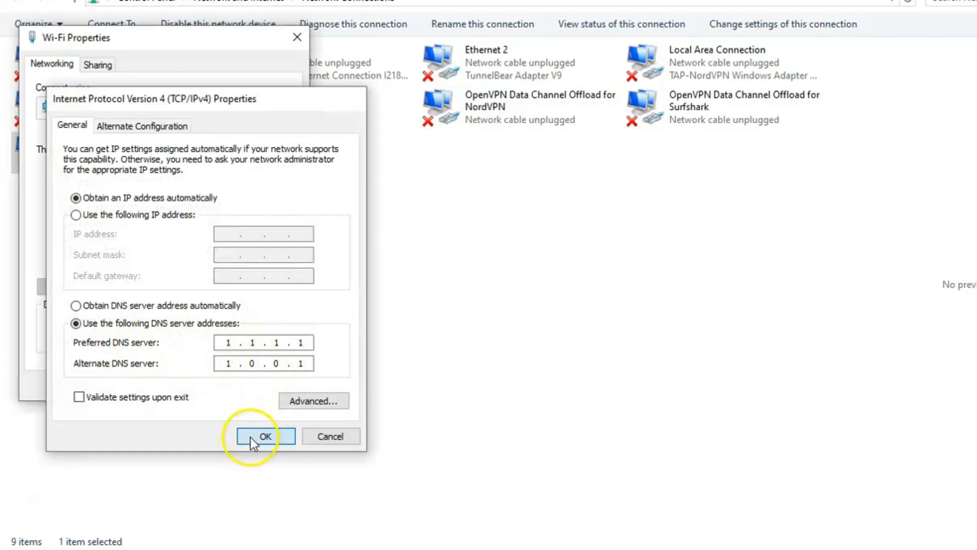
# Confirm the IPv4 DNS values and reopen the IPv6 settings to verify the Cloudflare addresses
pyautogui.click(265, 435)
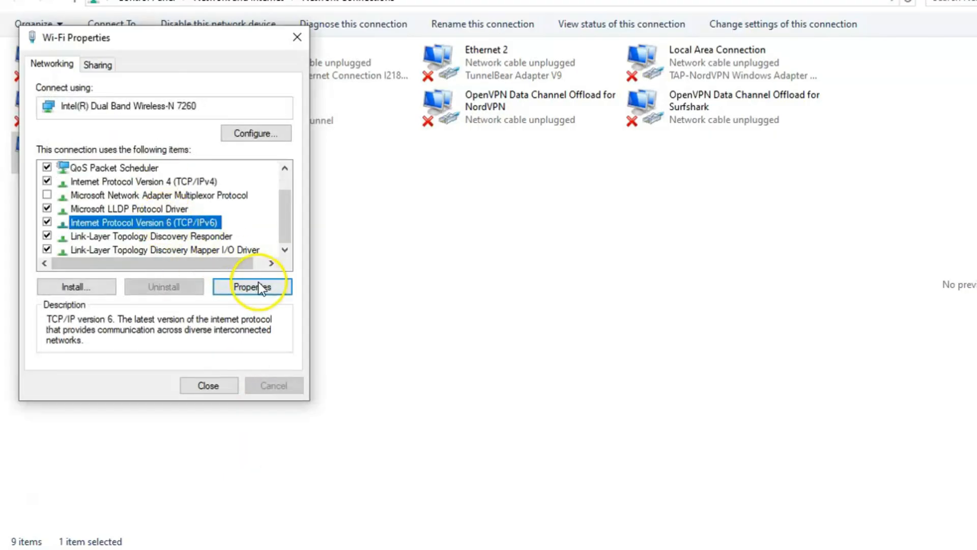
pyautogui.click(251, 287)
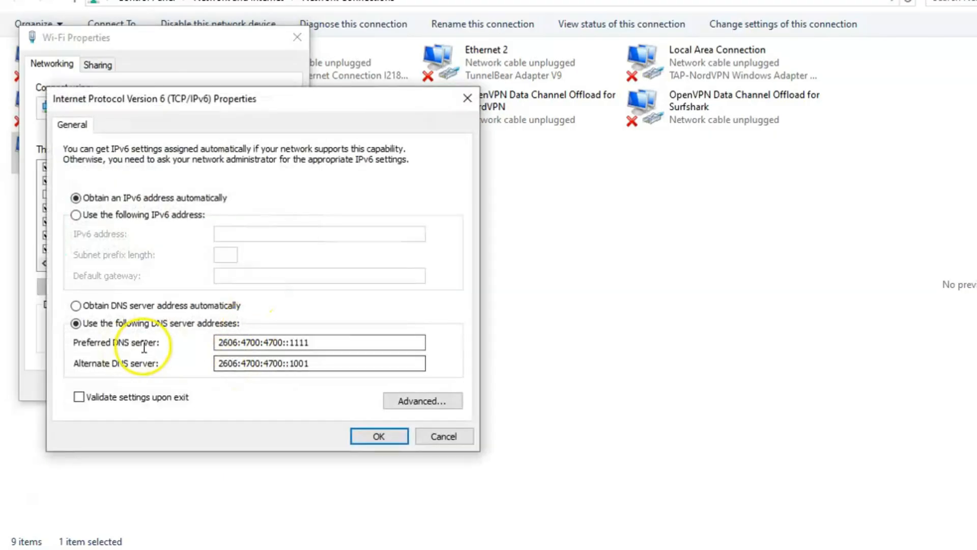